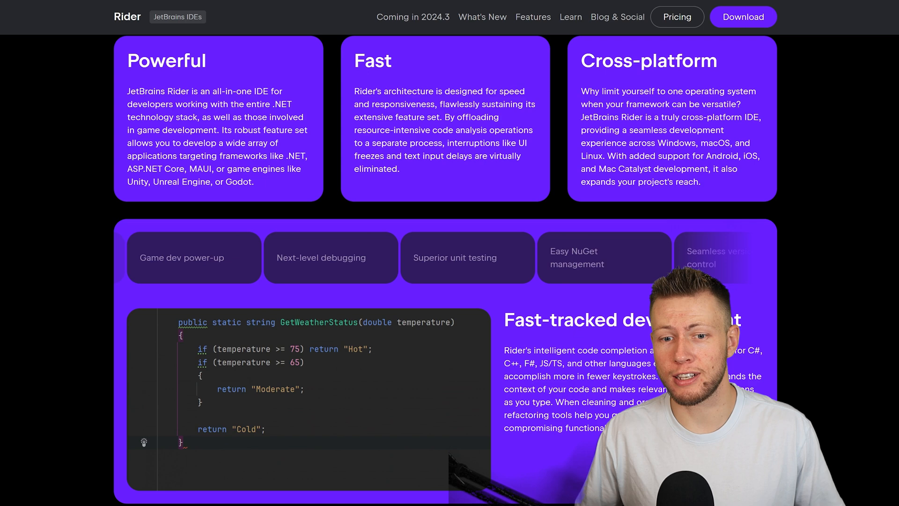
Step: Show Rider's Superior unit testing feature, with its test runner listing passing tests
left_click(193, 257)
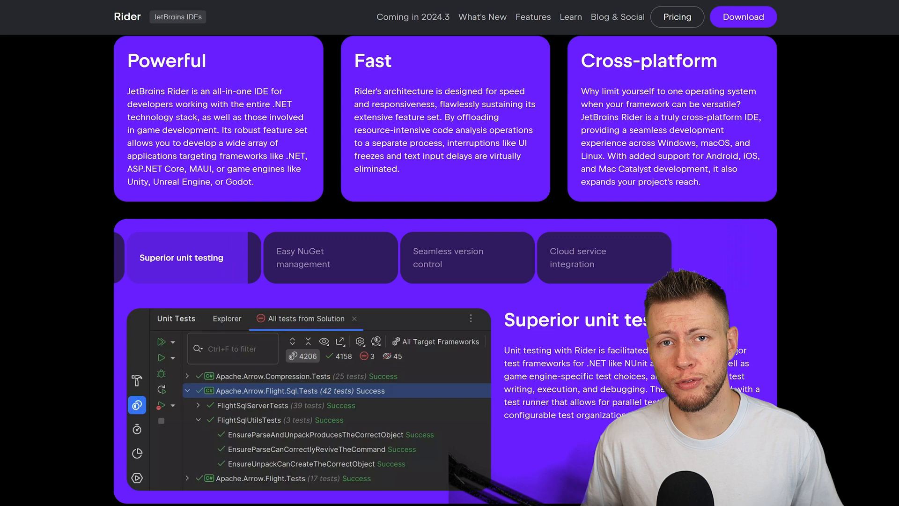
Step: View the Easy NuGet management and Seamless version control features, then reach Rider's C# code style settings
left_click(330, 258)
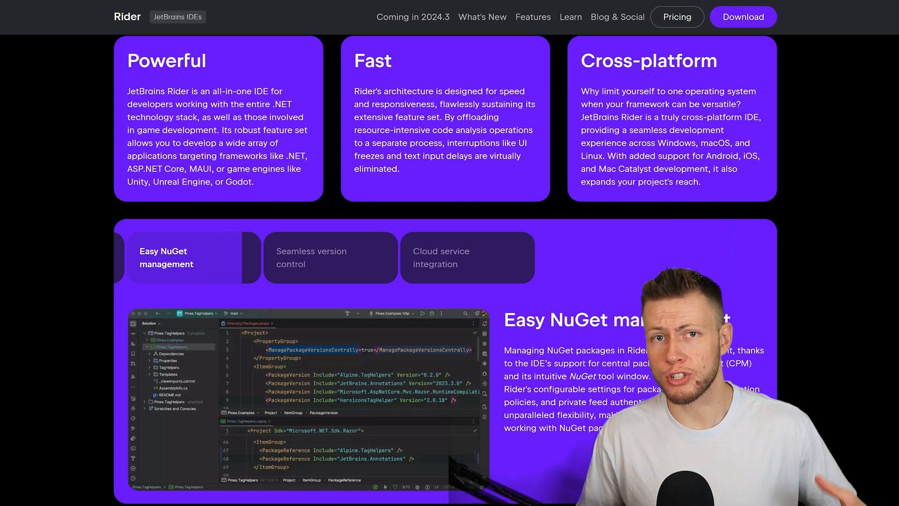
left_click(311, 258)
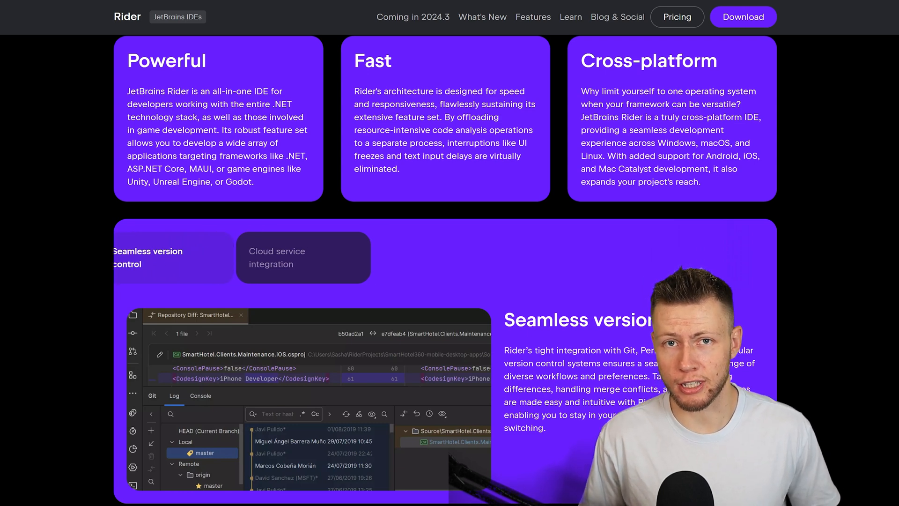
left_click(277, 257)
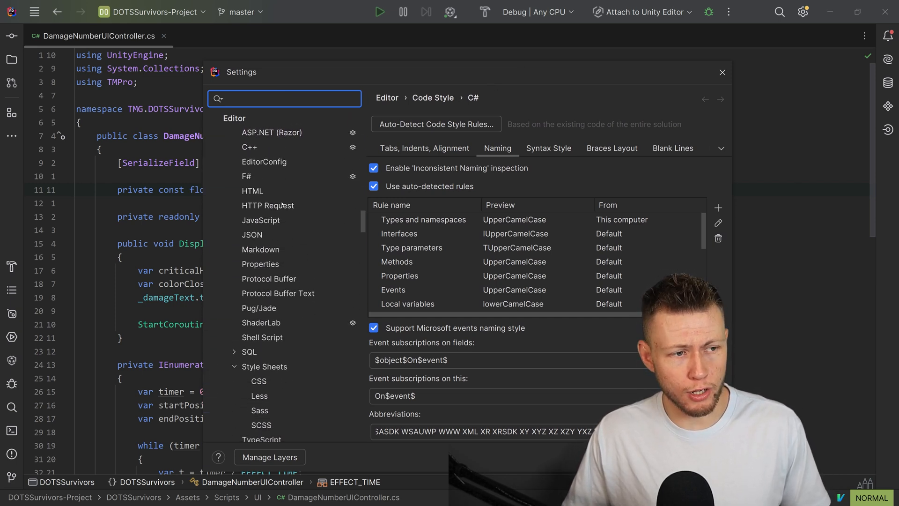
Step: Browse the C# Naming, Syntax Style, Blank Lines and Tabs/Indents code style options
left_click(247, 148)
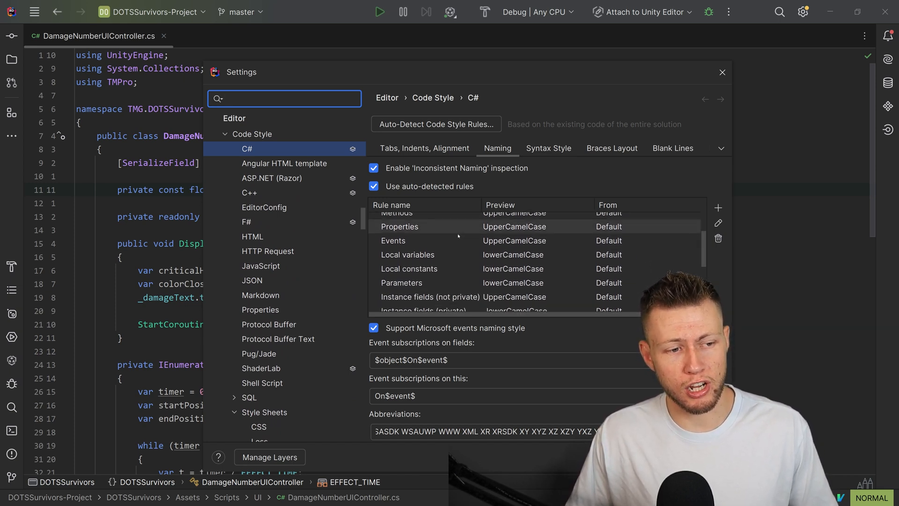
scroll("down", 3)
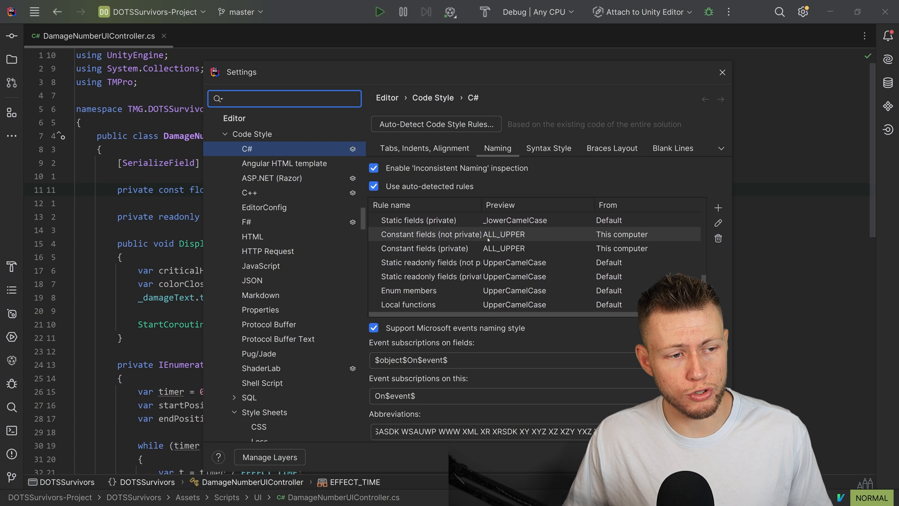
scroll("down", 3)
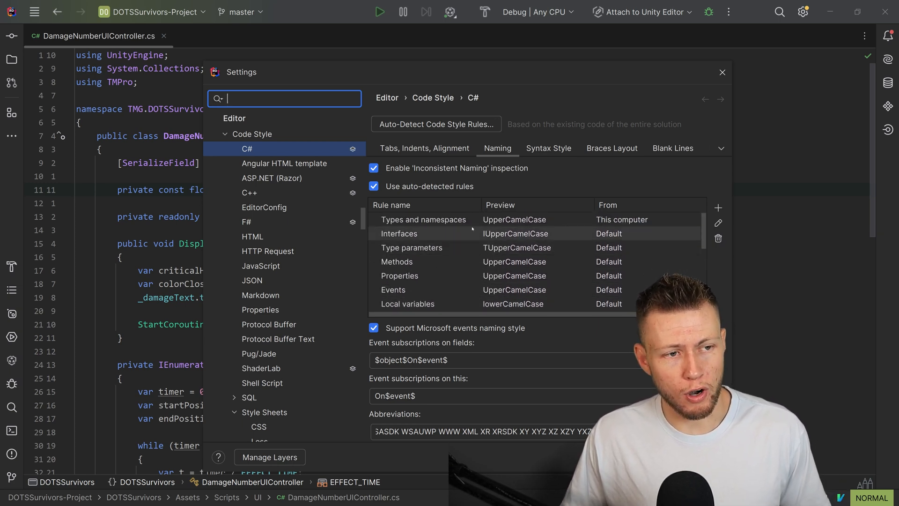
left_click(547, 148)
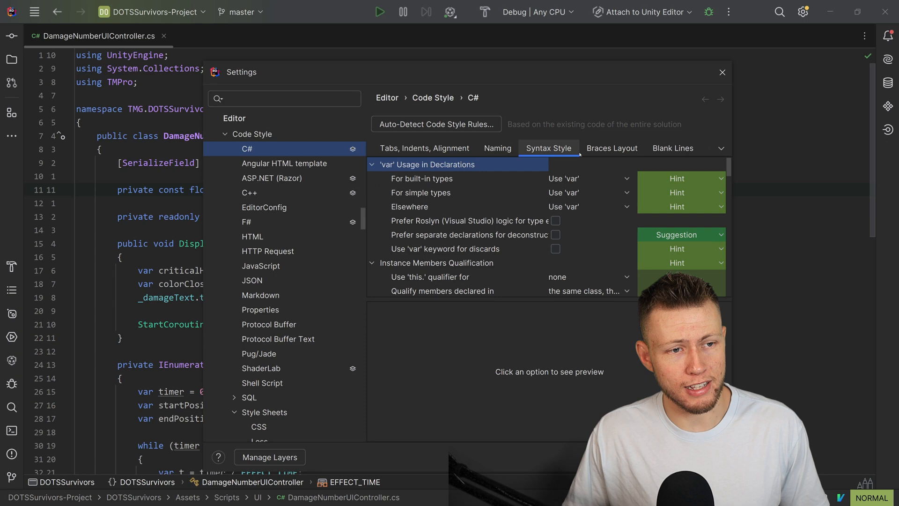
left_click(672, 148)
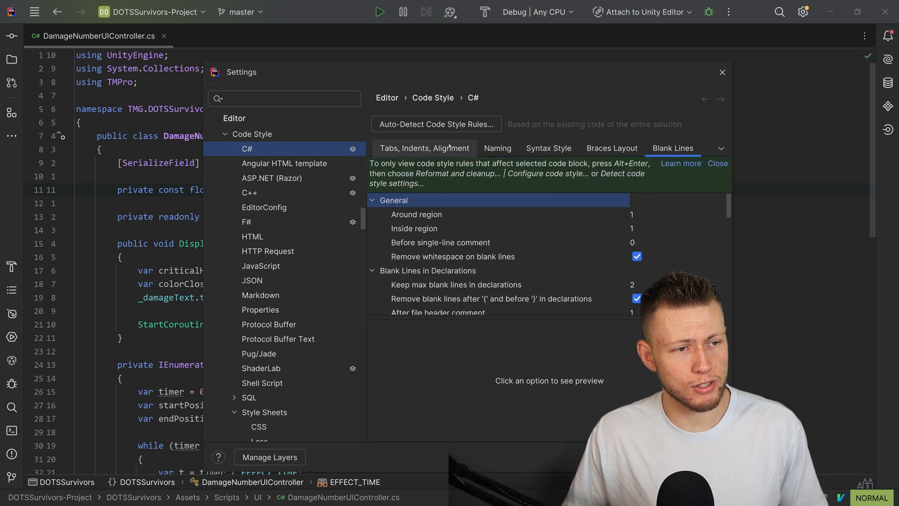
left_click(496, 148)
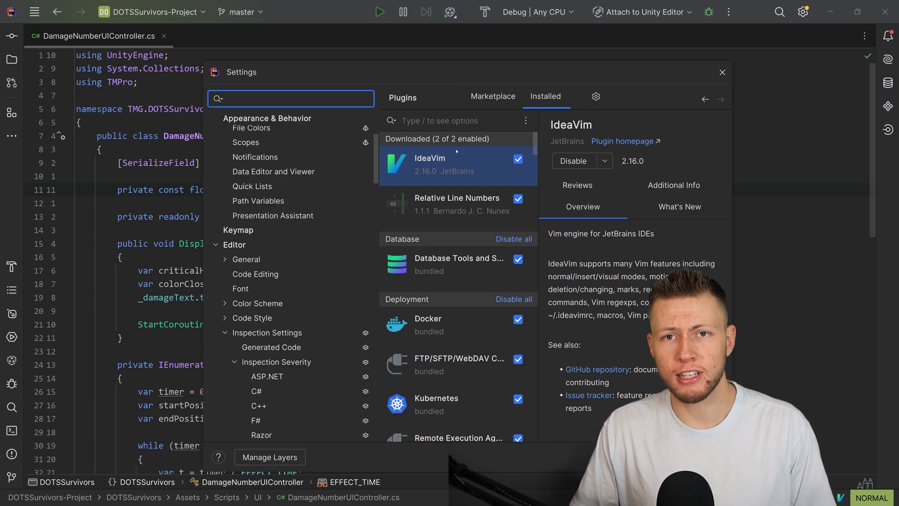
Step: Close Settings and retype '[SerializeField] private TextMeshProUGUI _damageText;' in DamageNumberUIController
left_click(722, 72)
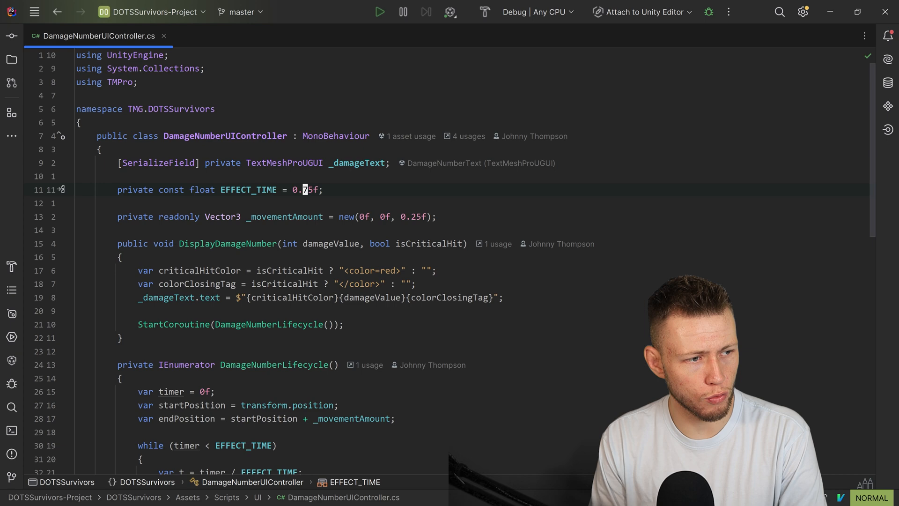
scroll("down", 3)
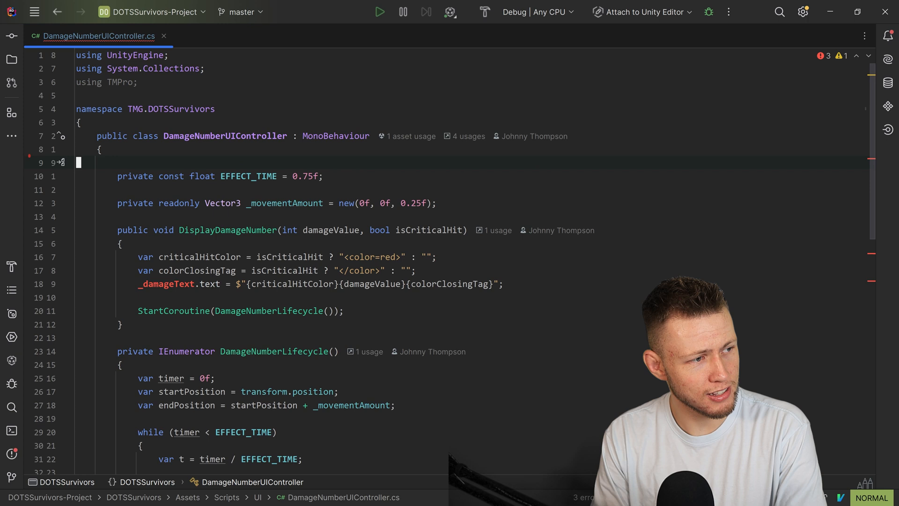
type("[SerializeField] private TextMeshProUGUI _damageText;")
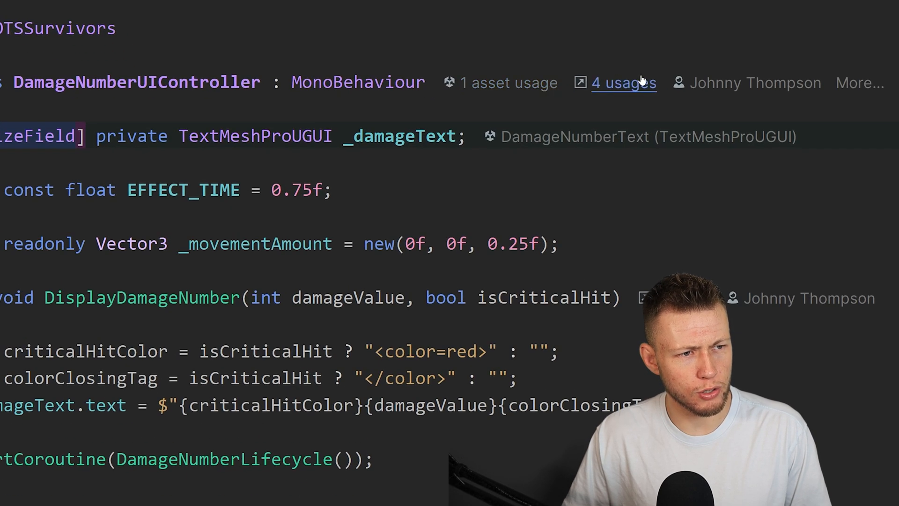
mouse_move(623, 82)
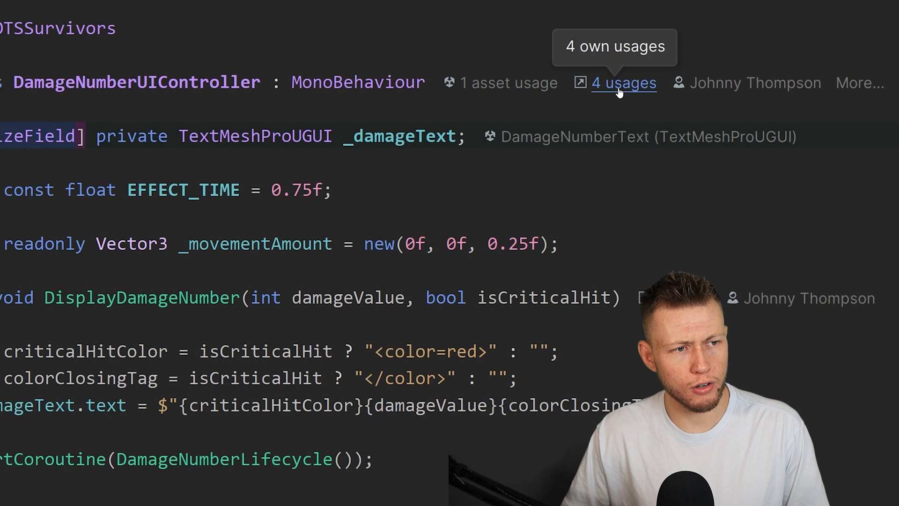
Step: Follow DamageNumberUIController's '1 asset usage' hint to show DamageNumberPrefab in Unity's Usages Window
left_click(623, 83)
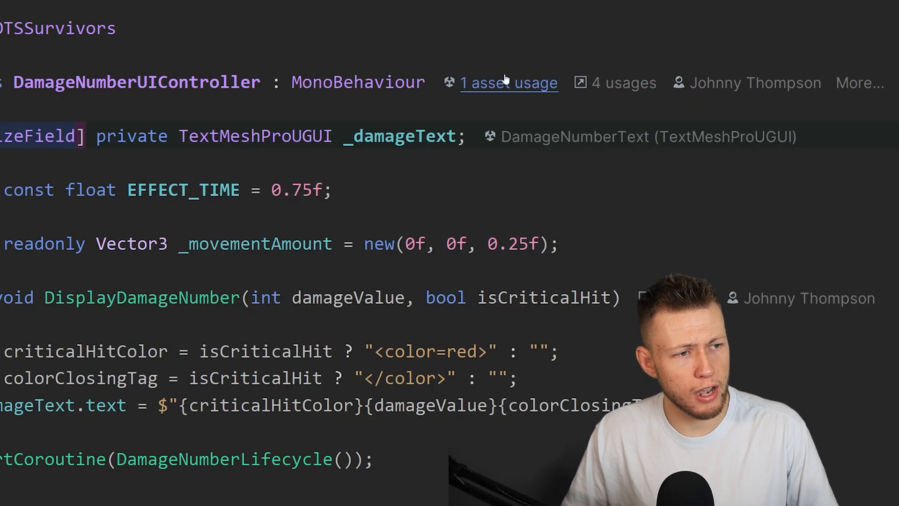
mouse_move(446, 95)
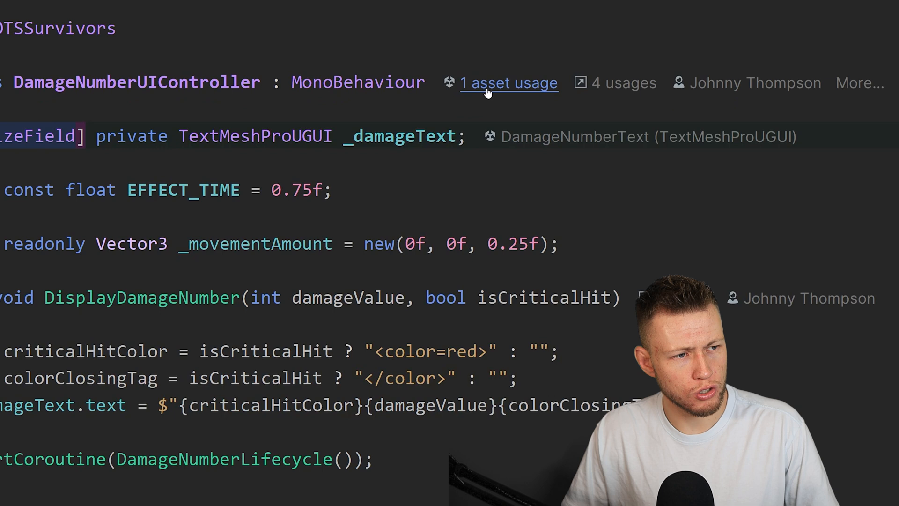
left_click(508, 83)
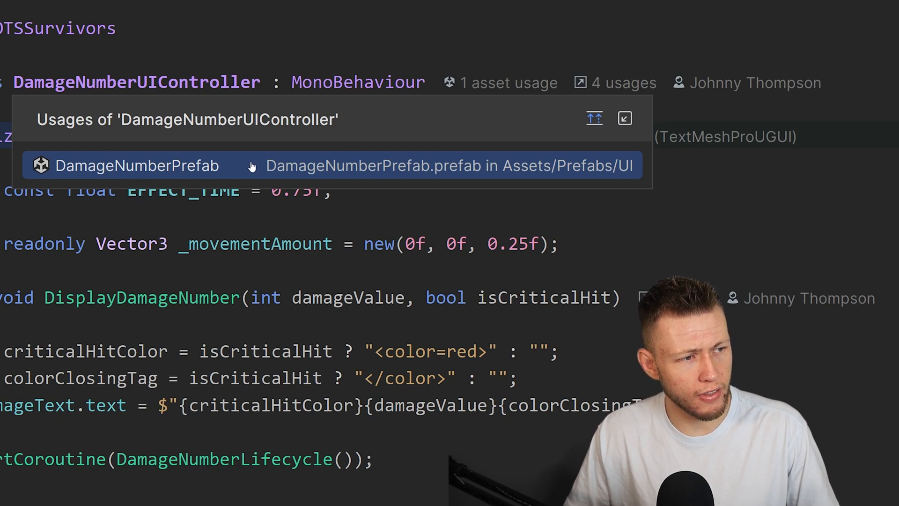
left_click(137, 165)
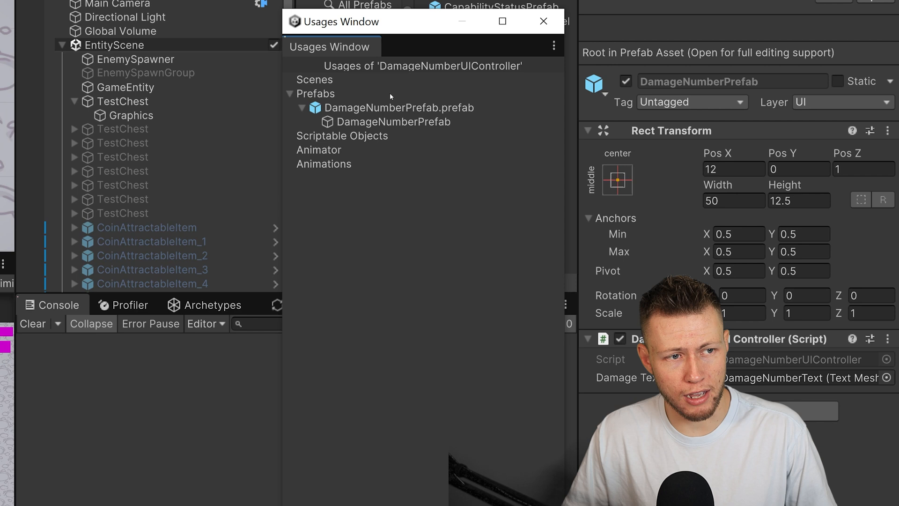
Step: Return from Unity to Rider's DamageNumberLifecycle code showing Color.white and Color.clear previews
left_click(543, 21)
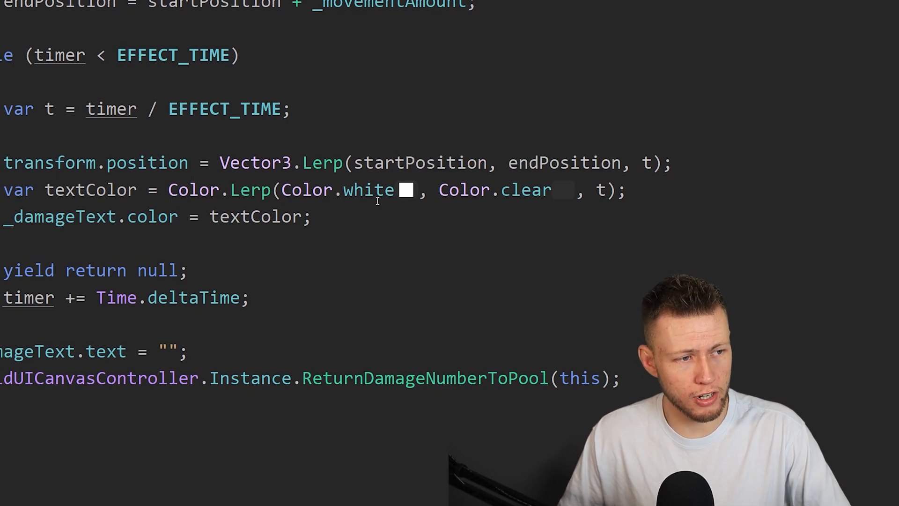
Step: Try Color.red instead of Color.white using the swatch's palette picker, then keep white
double_click(369, 190)
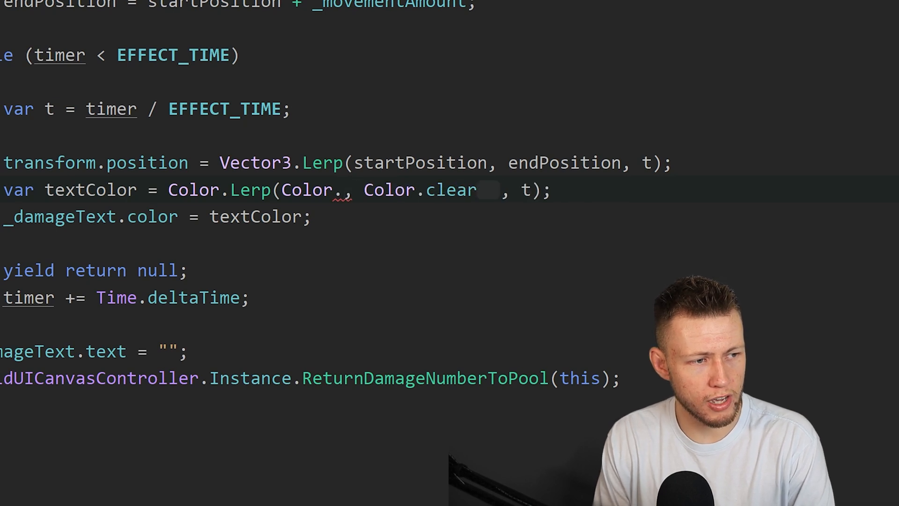
type("red")
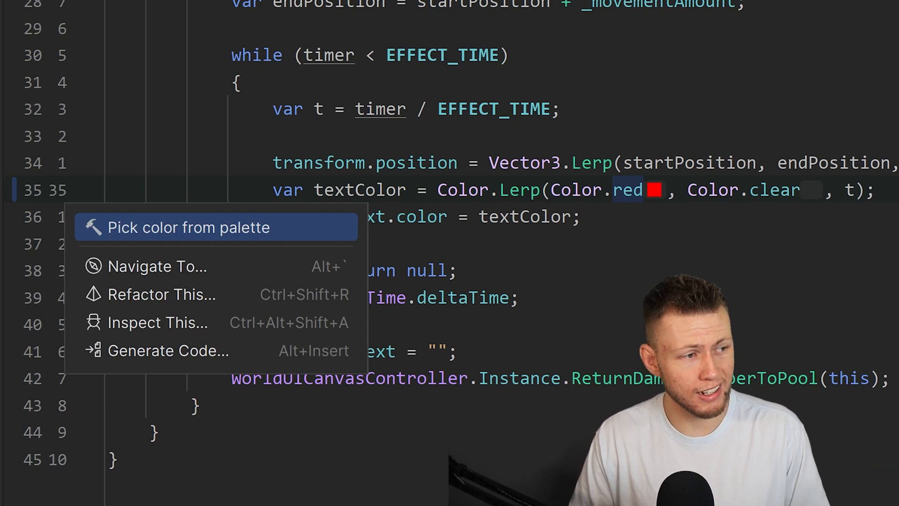
left_click(187, 227)
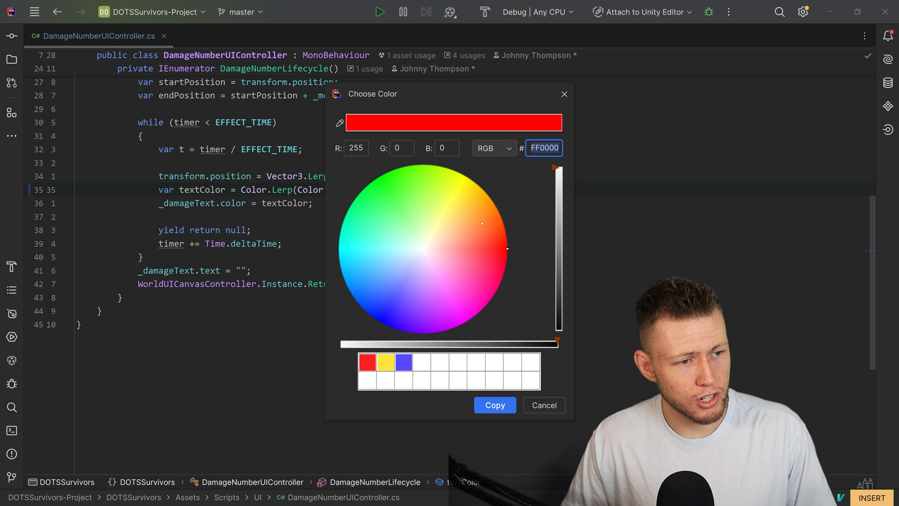
left_click(418, 196)
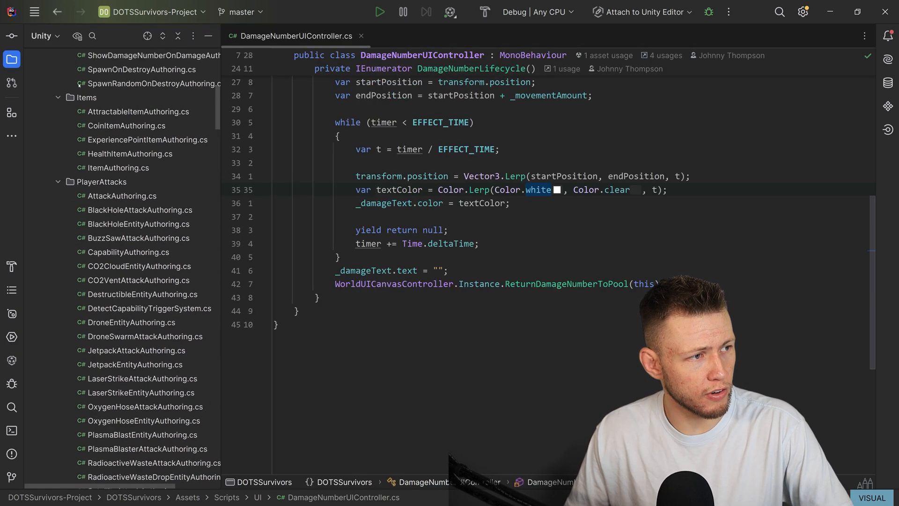
Step: Create a TestSO ScriptableObject from the Unity Script template and bring up the DOTS templates
right_click(100, 179)
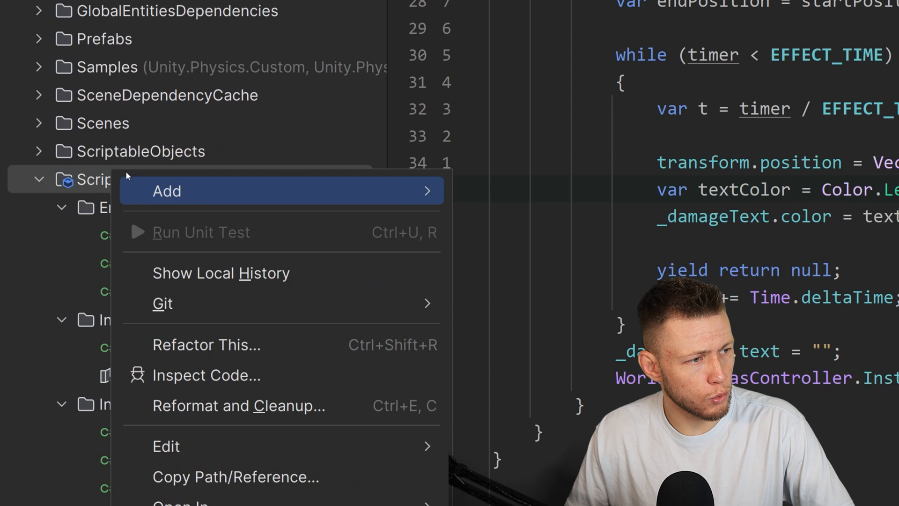
mouse_move(167, 191)
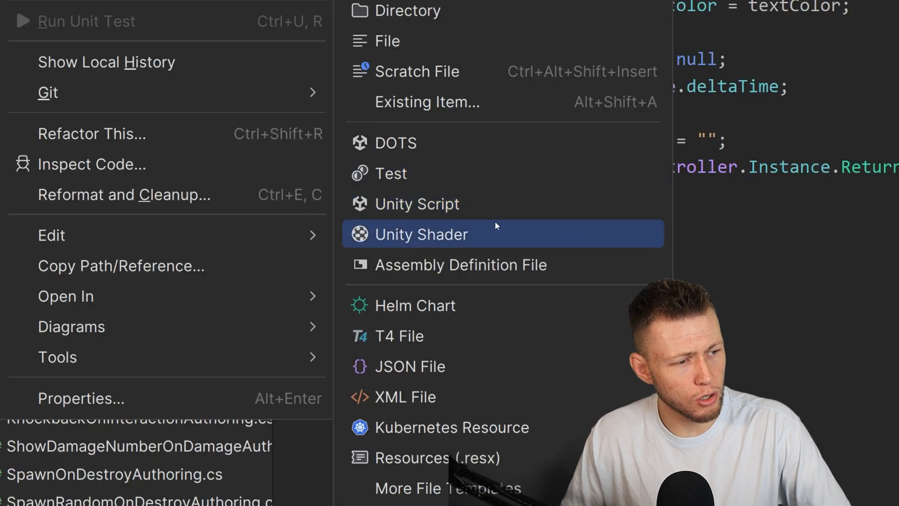
mouse_move(485, 204)
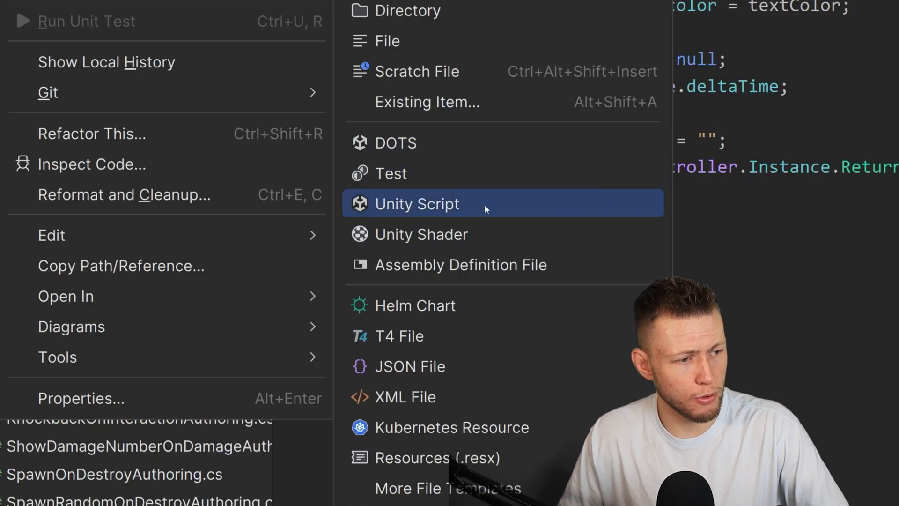
left_click(417, 204)
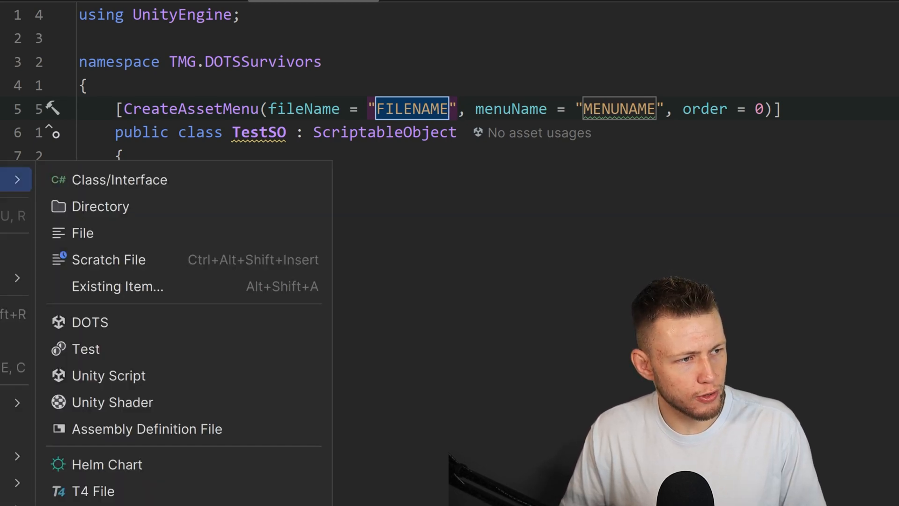
mouse_move(127, 322)
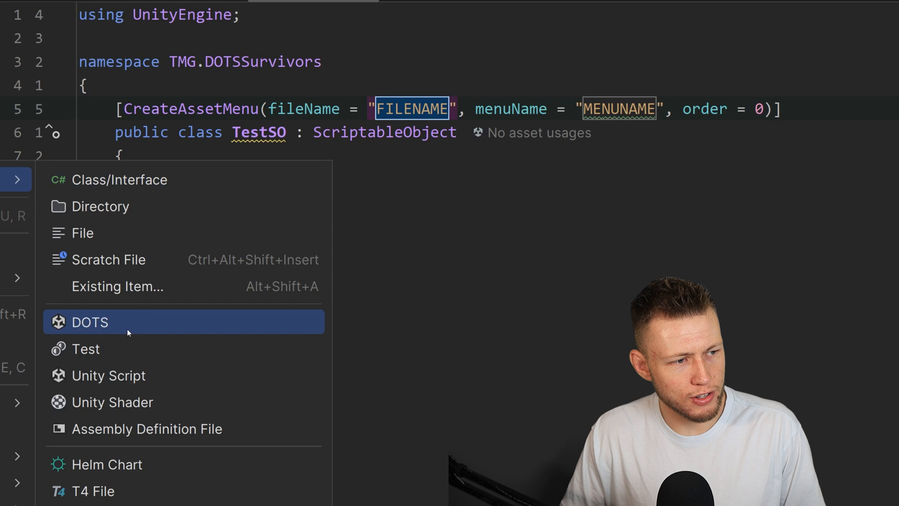
left_click(90, 322)
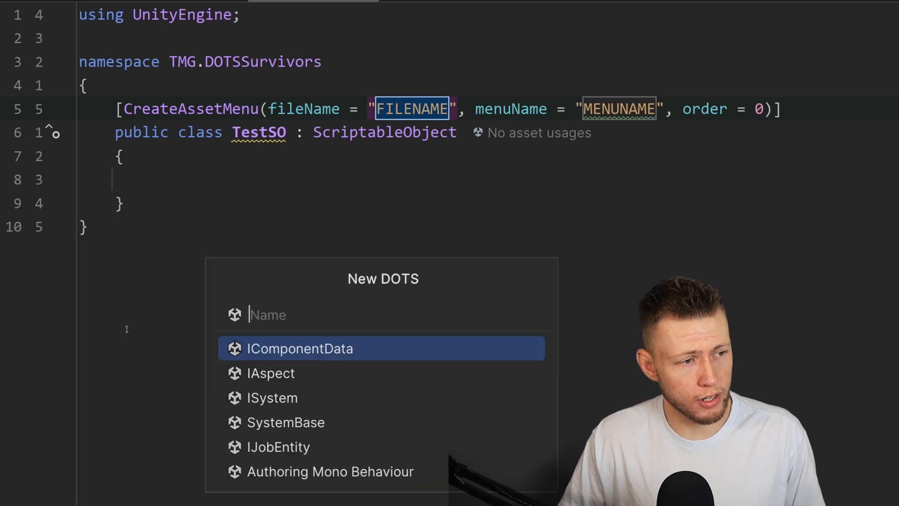
mouse_move(442, 367)
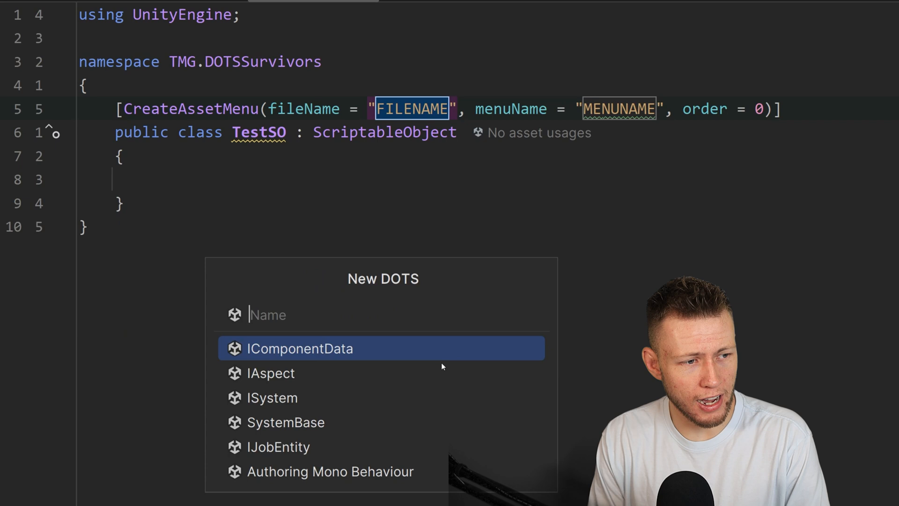
Step: Create TestComp as an IComponentData struct and begin adding a public int field
type("T")
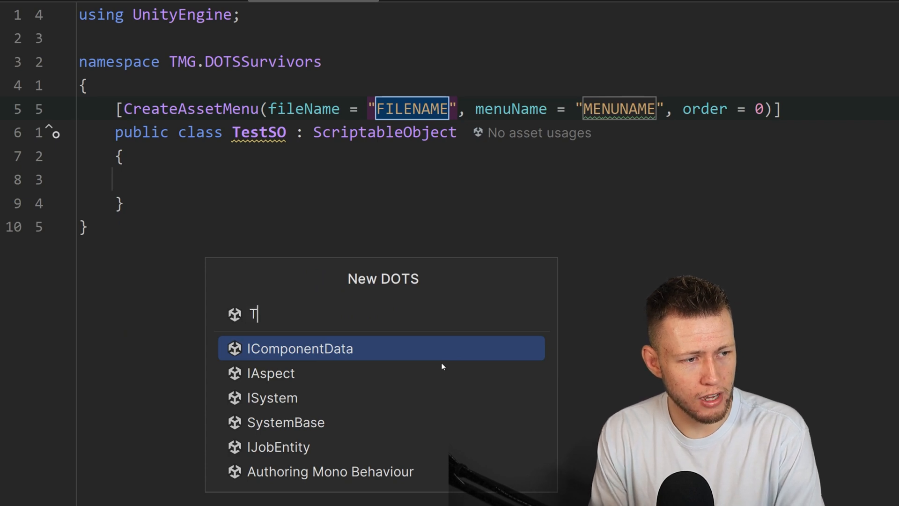
type("estComp")
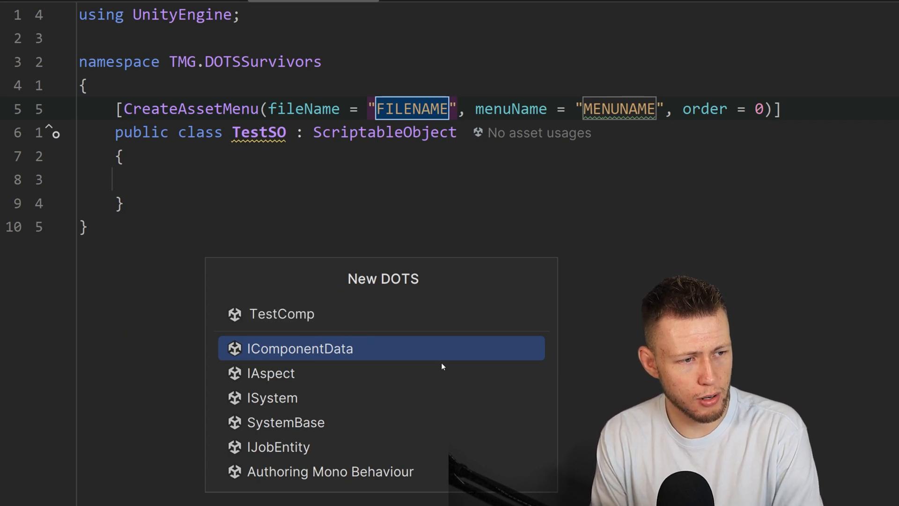
left_click(300, 348)
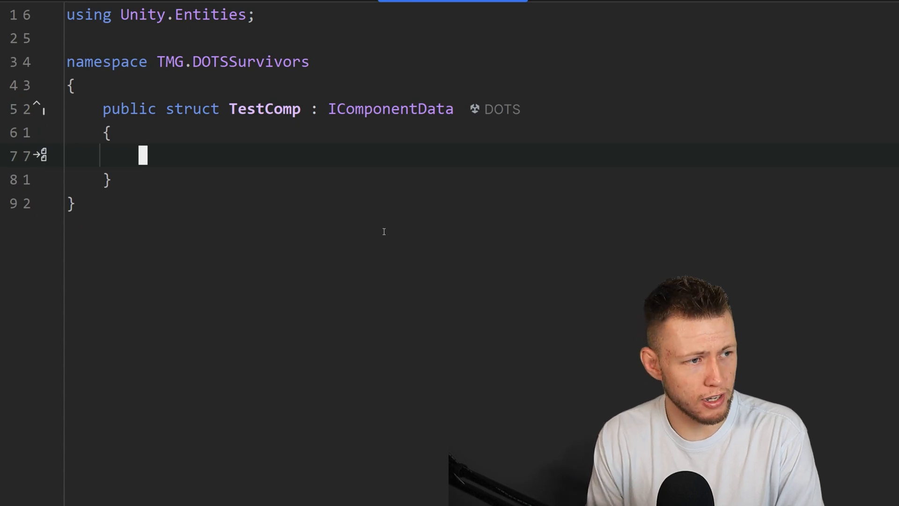
type("public int")
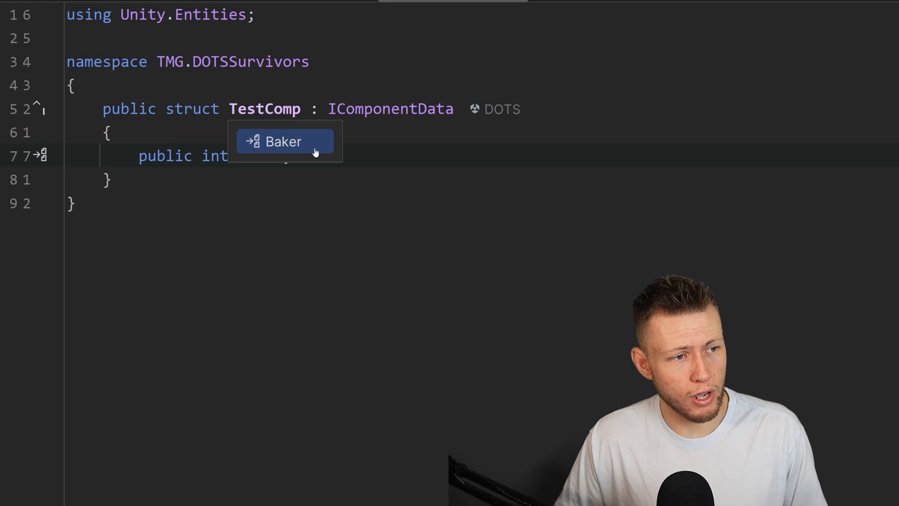
Step: Generate a TestComp baker that bakes its Value int field
left_click(281, 142)
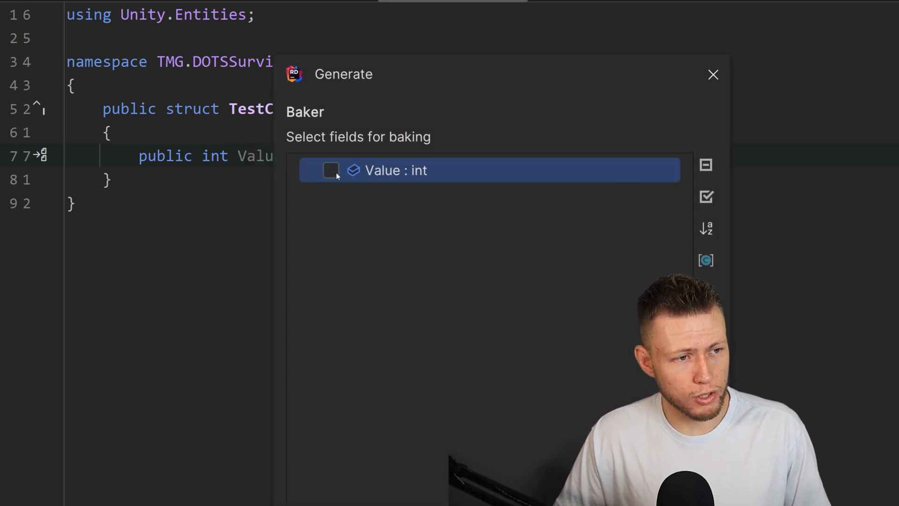
left_click(330, 169)
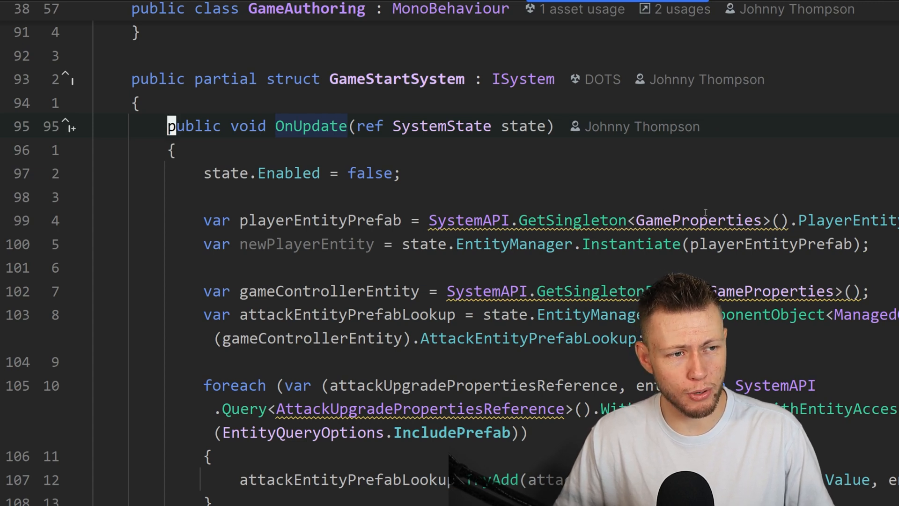
mouse_move(572, 220)
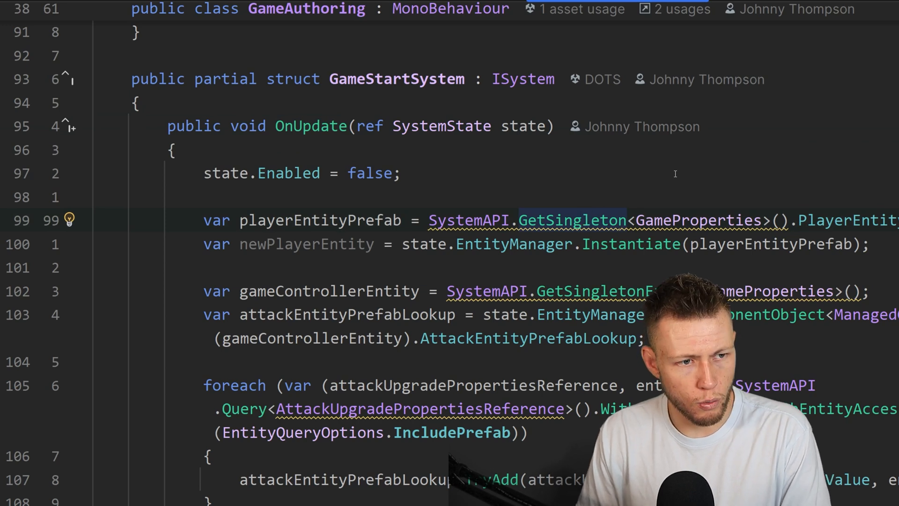
left_click(70, 220)
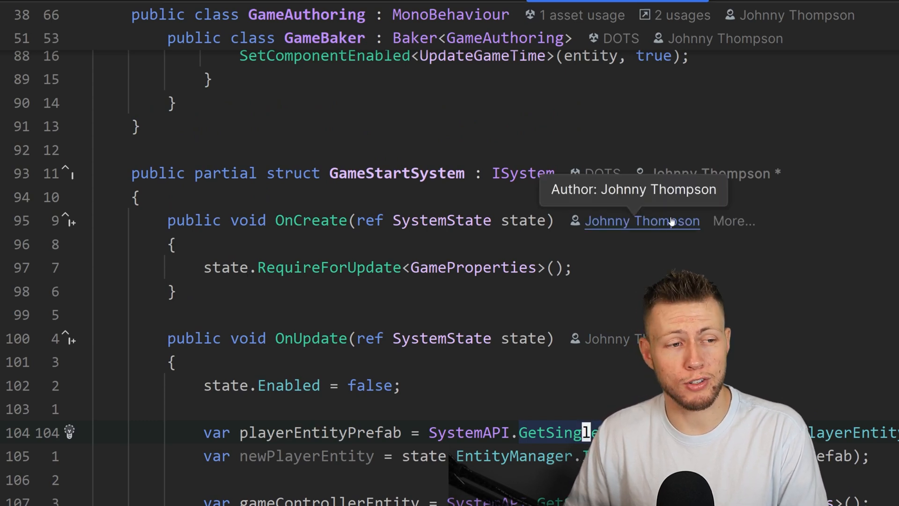
mouse_move(681, 239)
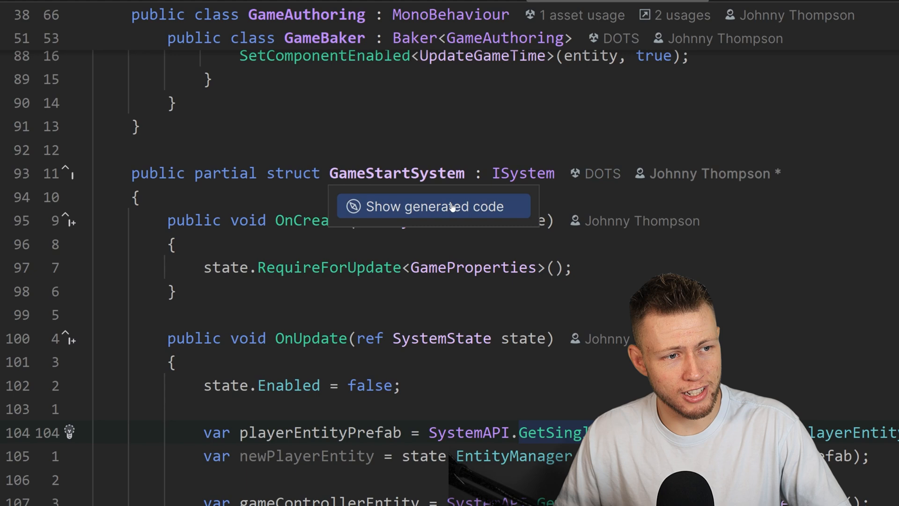
Step: Show the source-generated code for the GameStartSystem struct via its DOTS Code Vision hint
left_click(434, 207)
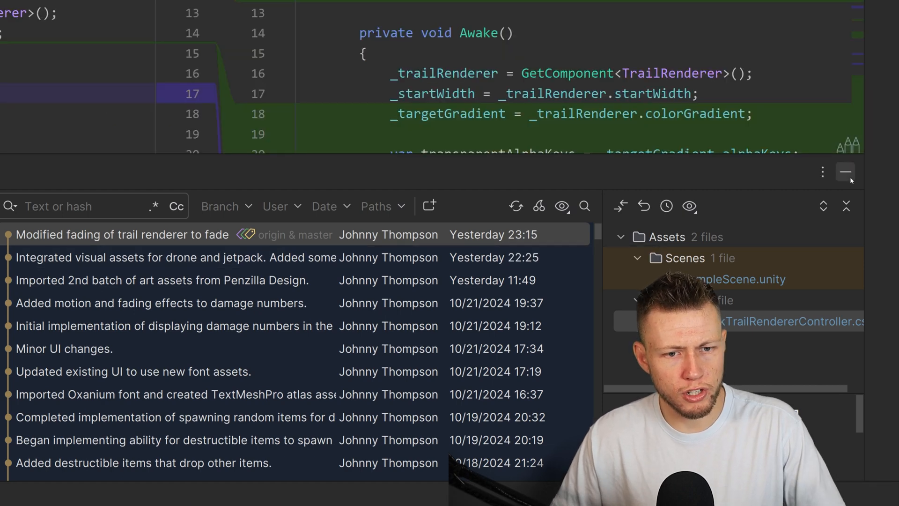
Step: Hide the Git log panel and scroll the JetpackTrailRendererController Repository Diff
left_click(845, 172)
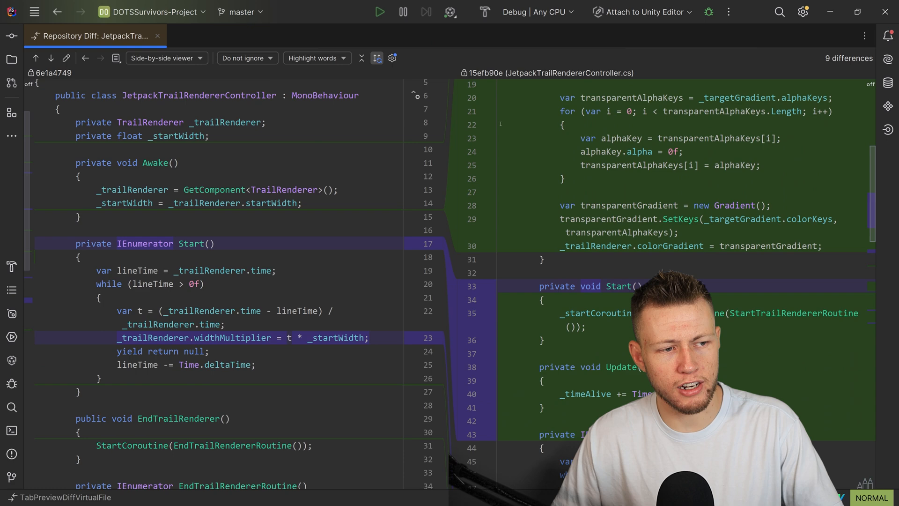
scroll("down", 3)
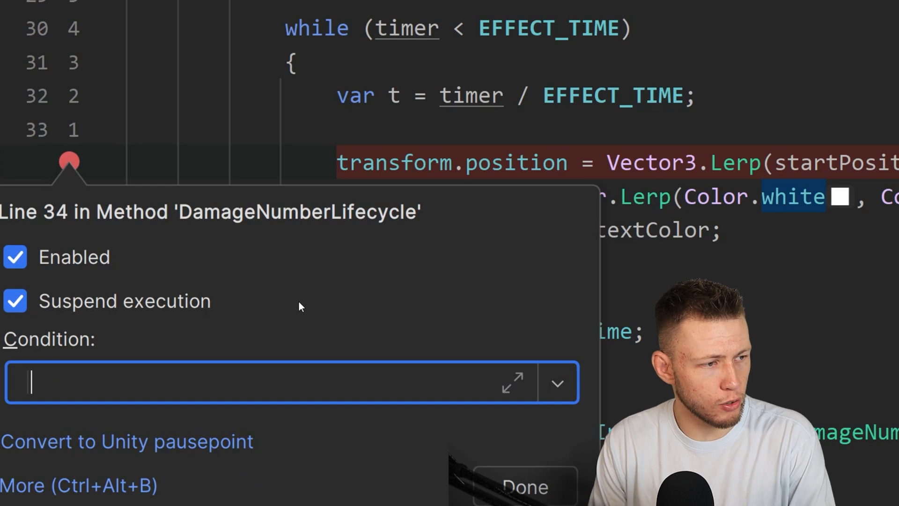
Step: Enter the condition t < 0.5f on the line 34 breakpoint
type("t <")
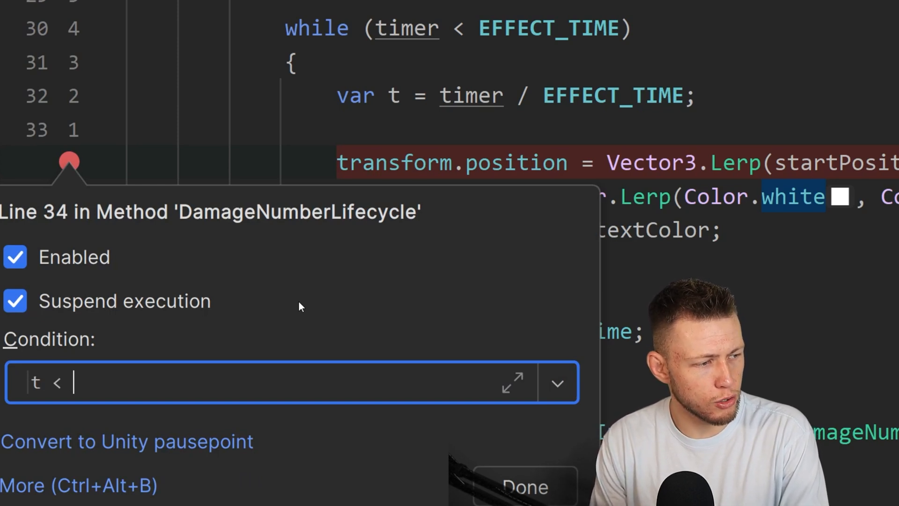
type("0.5")
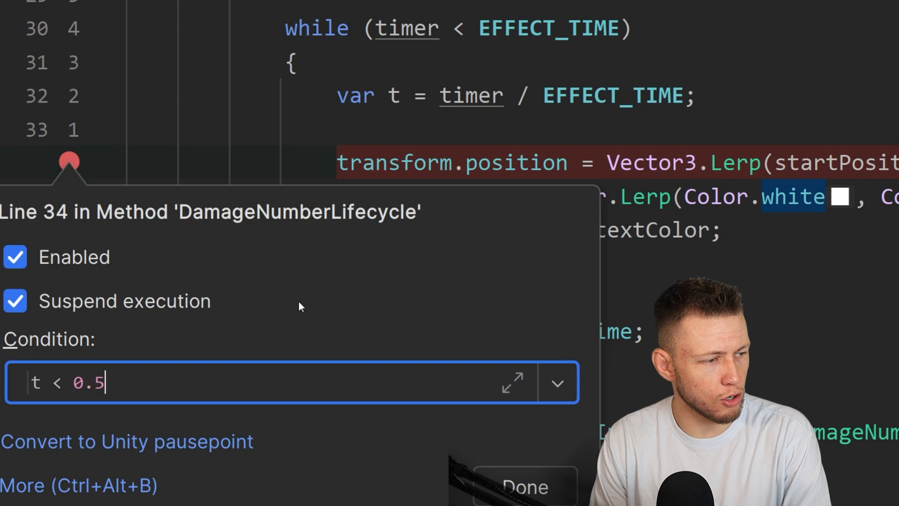
type("f")
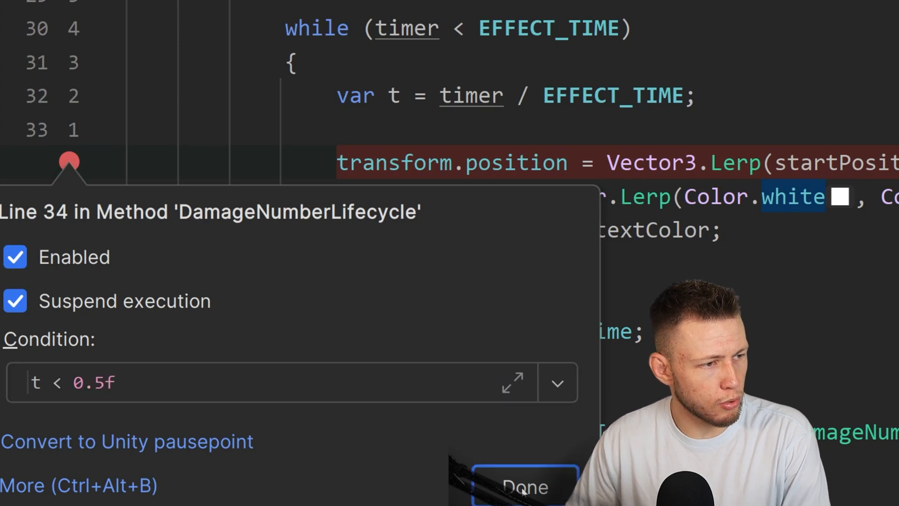
left_click(524, 486)
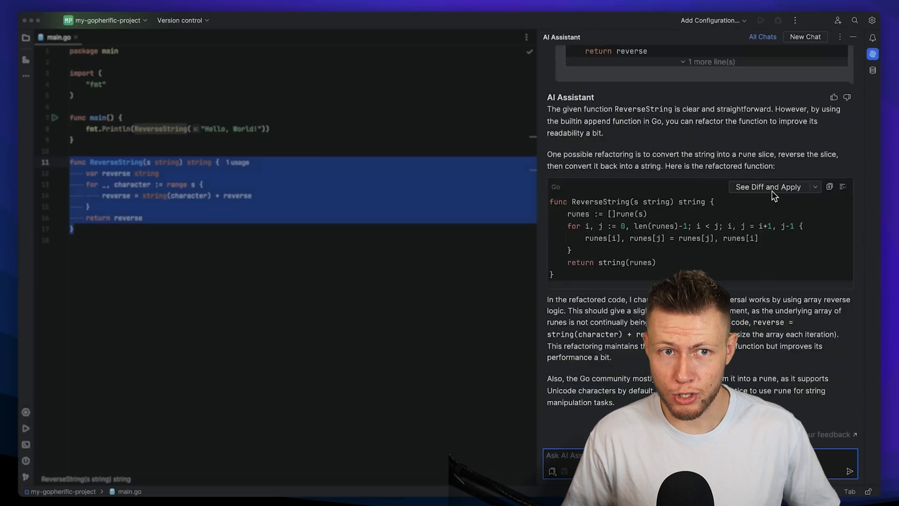
Step: Preview the rune-based ReverseString rewrite as a diff and accept all changes
left_click(768, 186)
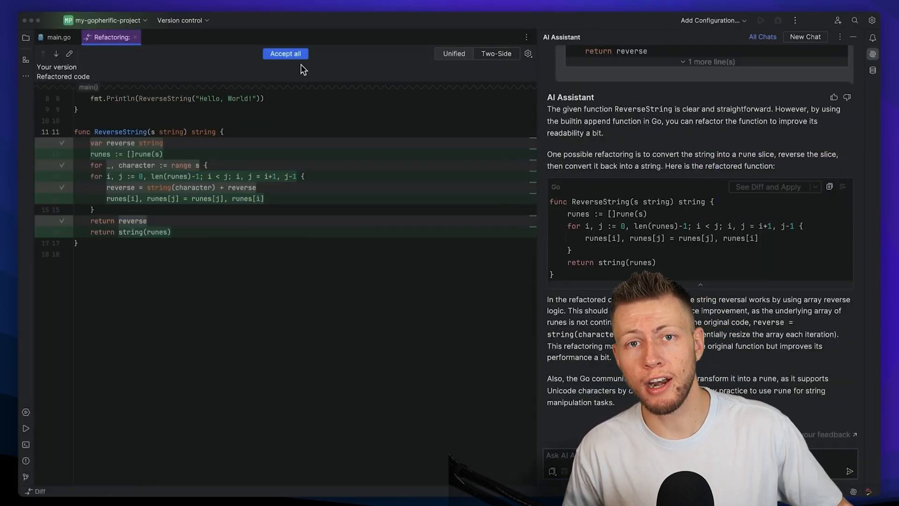
left_click(285, 53)
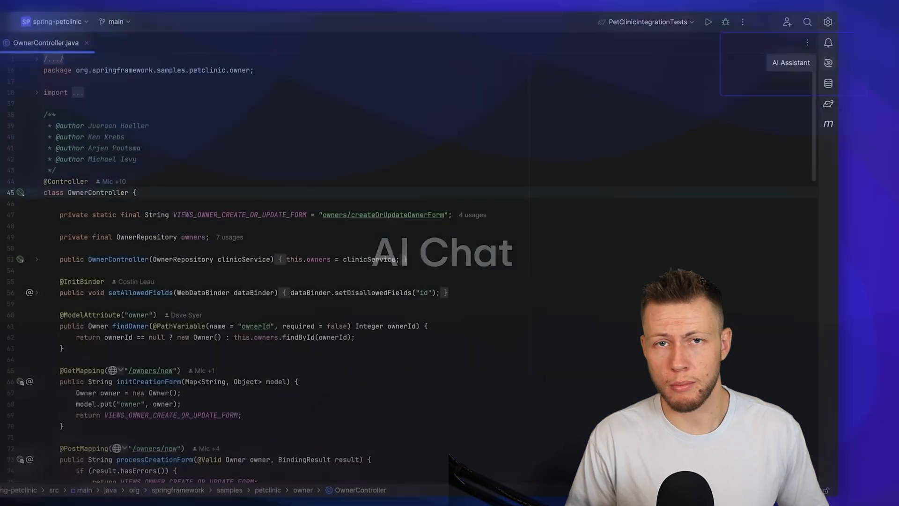
Step: Ask AI Assistant a question, then insert its deleteOwner snippet at the caret
type("What doe")
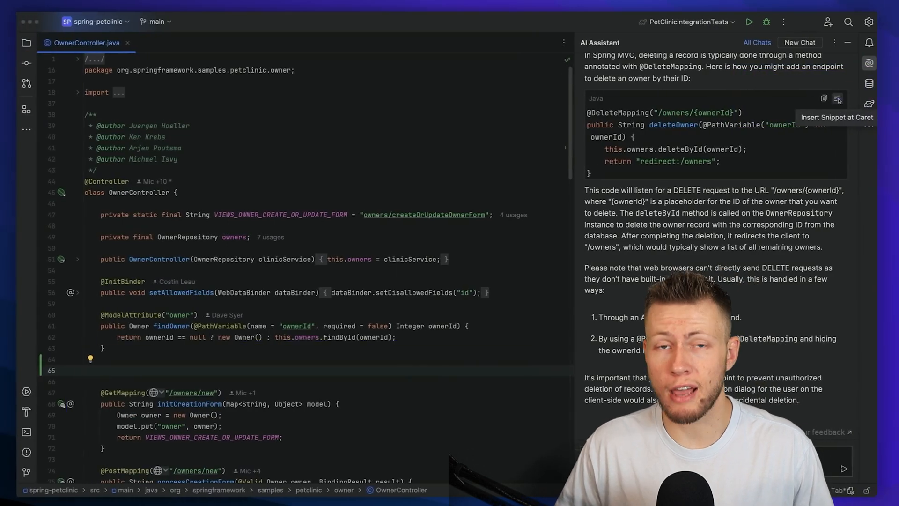
left_click(837, 98)
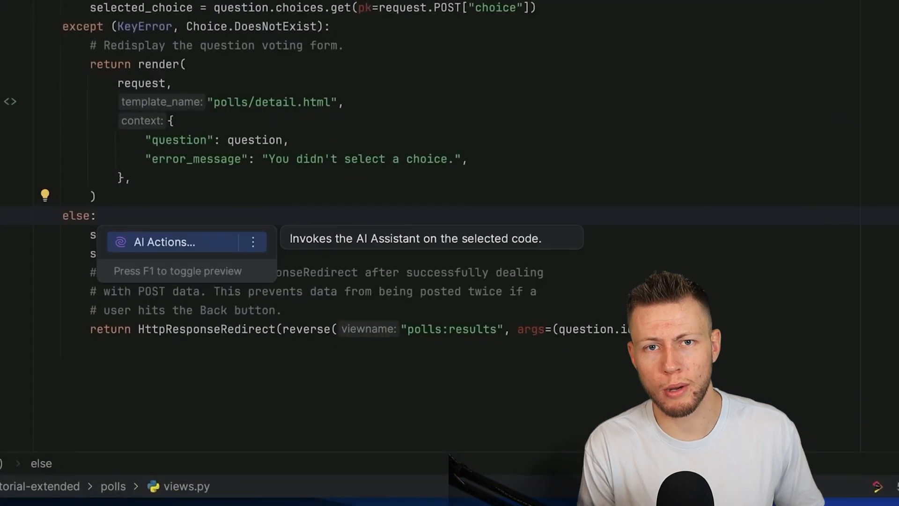
Step: Choose Write Documentation from the AI Actions list for the vote view code
left_click(164, 241)
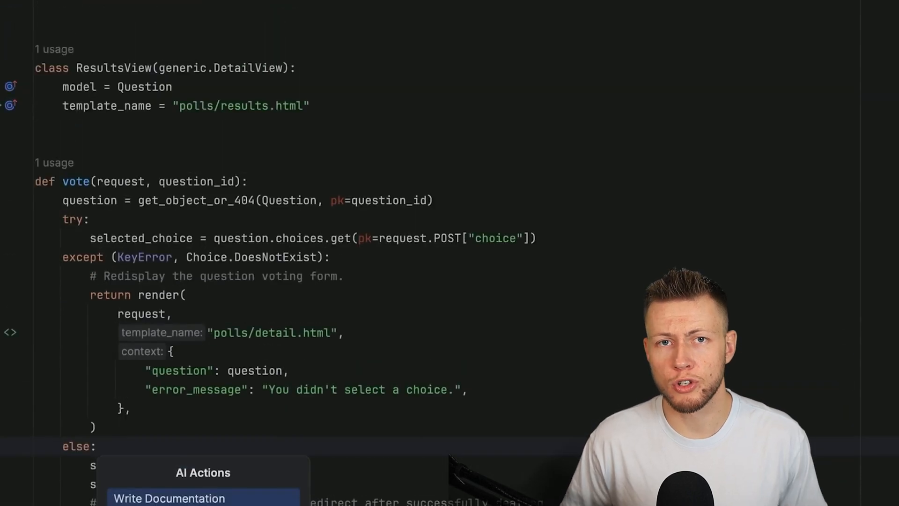
left_click(169, 498)
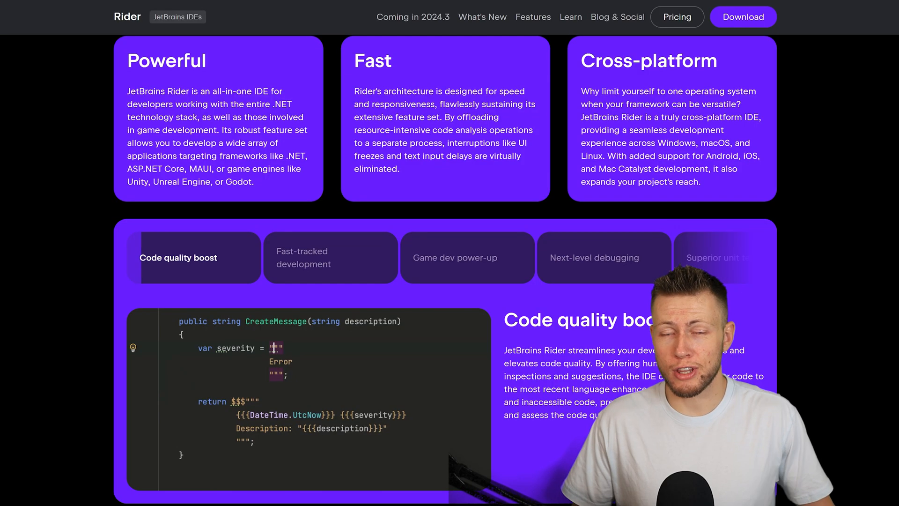
Step: Step through Fast-tracked development and Easy NuGet management to Seamless version control
left_click(132, 348)
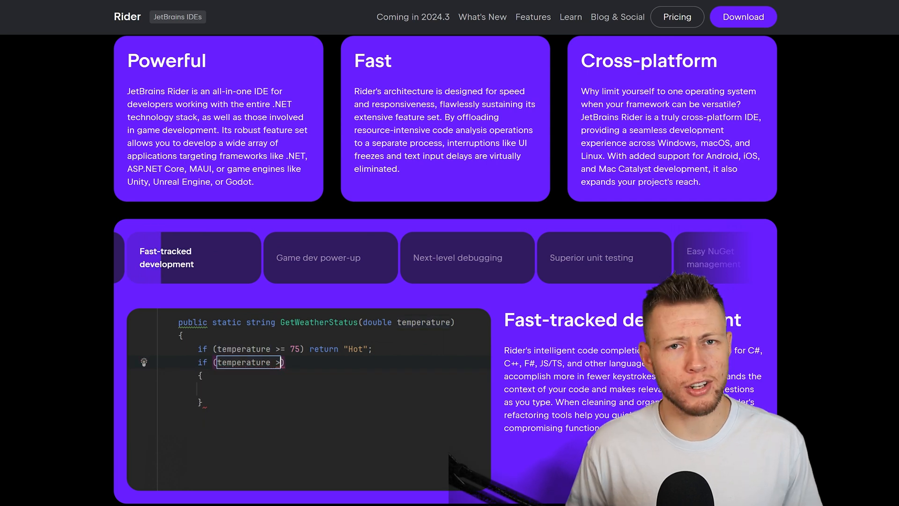
type("return \"Co")
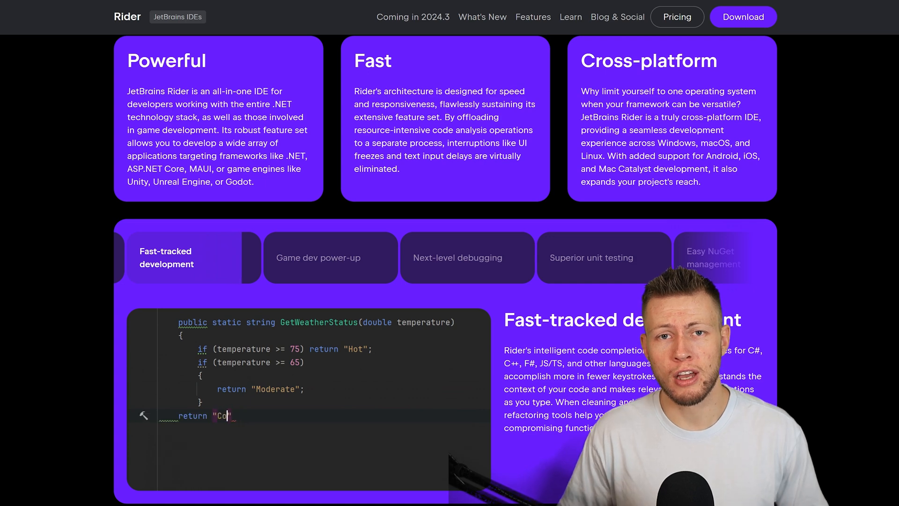
left_click(318, 257)
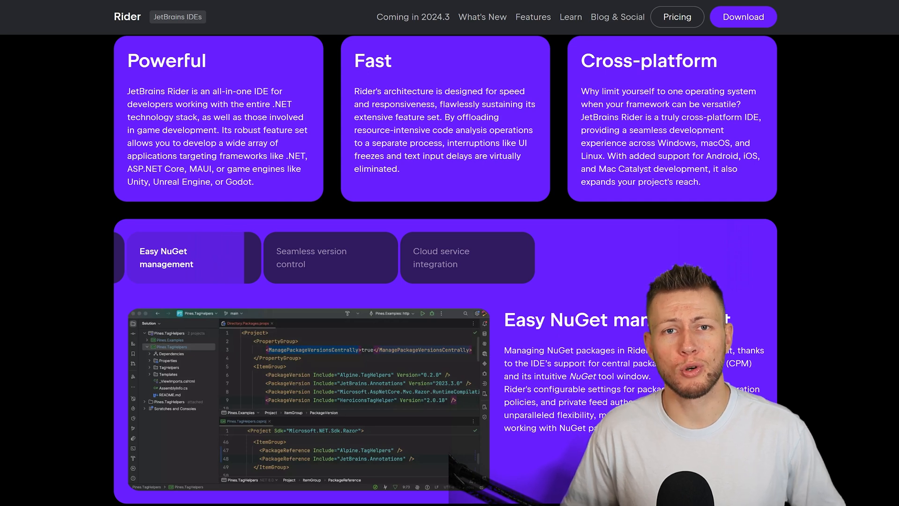
left_click(312, 257)
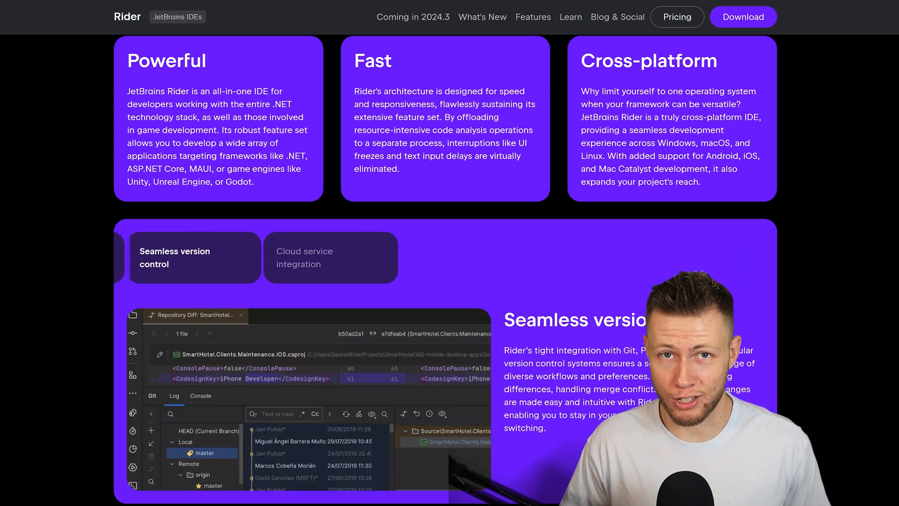